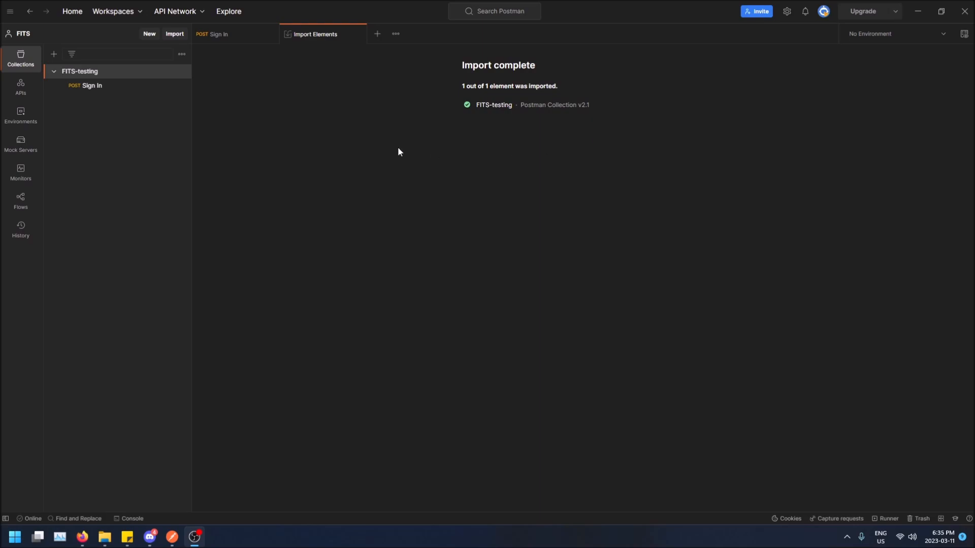
pyautogui.moveTo(378, 194)
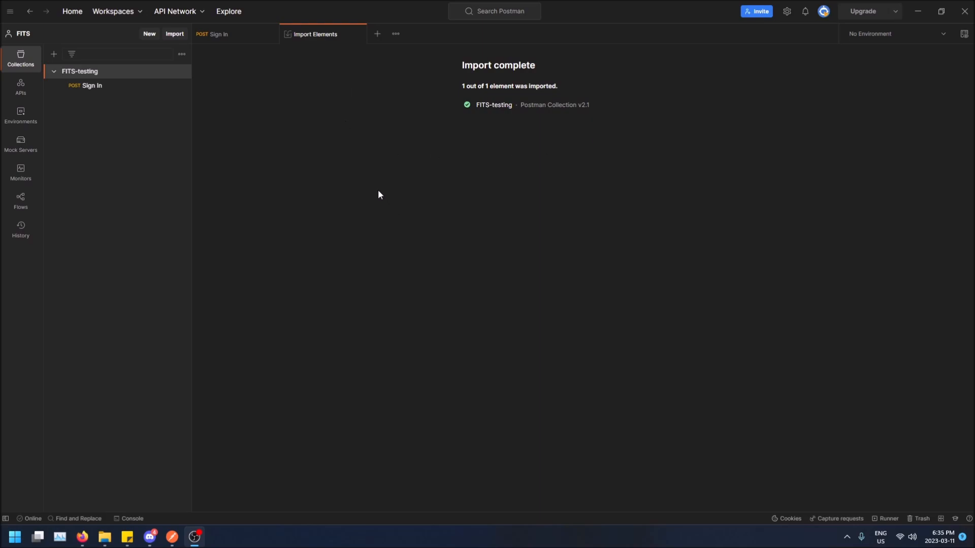
pyautogui.moveTo(386, 199)
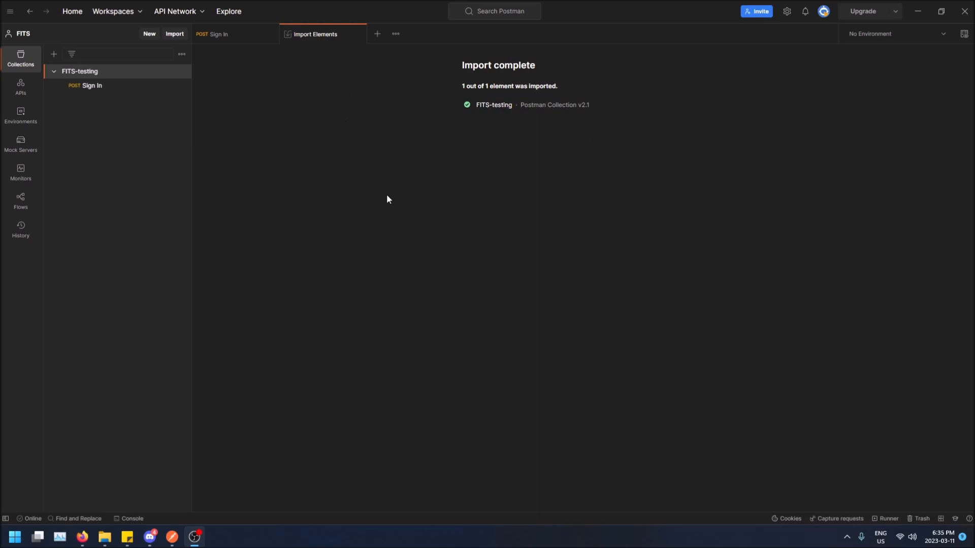
pyautogui.moveTo(240, 181)
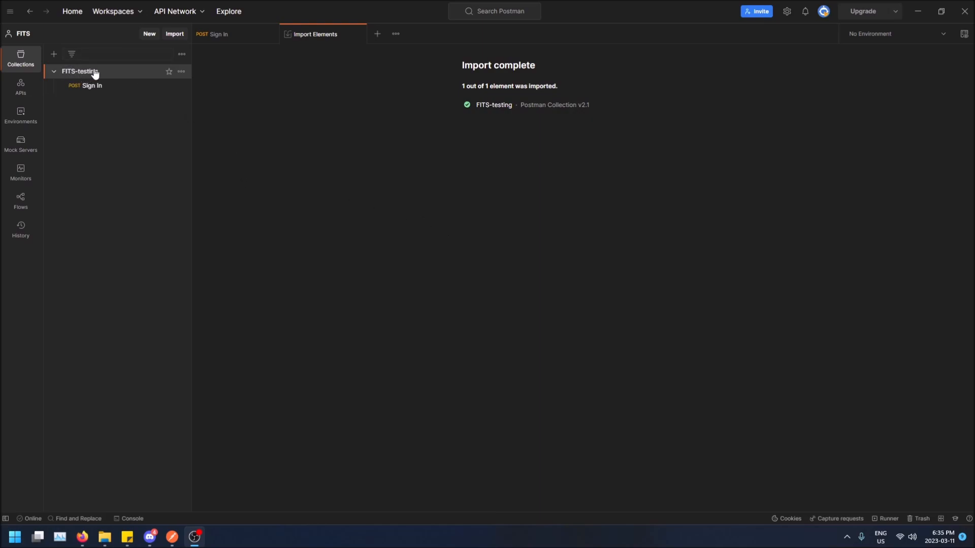
pyautogui.moveTo(121, 98)
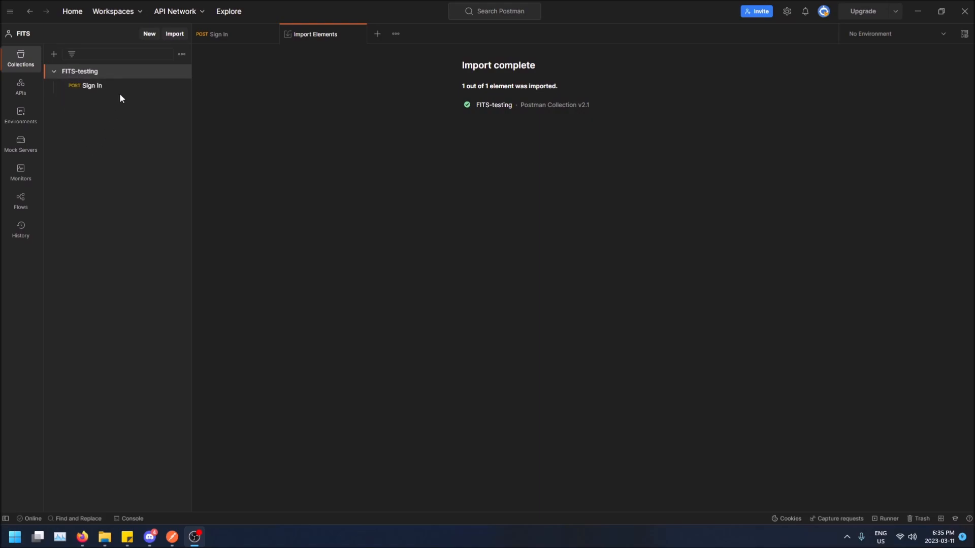
pyautogui.moveTo(105, 125)
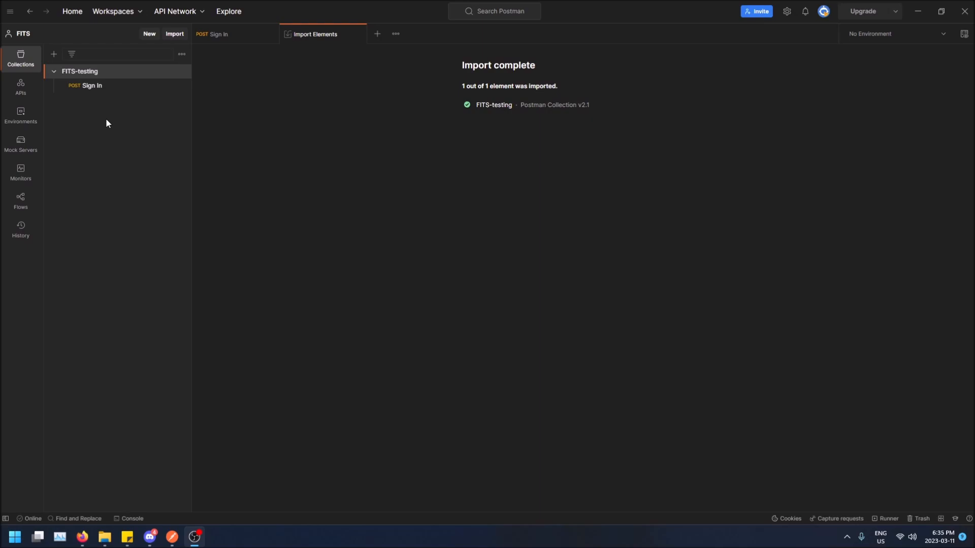
# - Close the Import Elements tab to show the Sign In request's 400 response
pyautogui.click(211, 33)
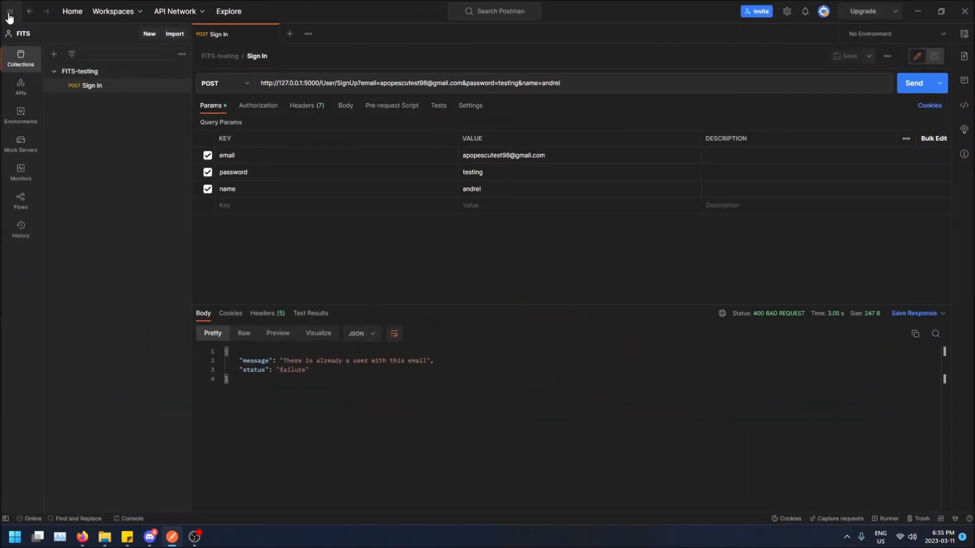
# - Load FITS-testing.postman_collection.json from the desktop via File > Import
pyautogui.click(9, 11)
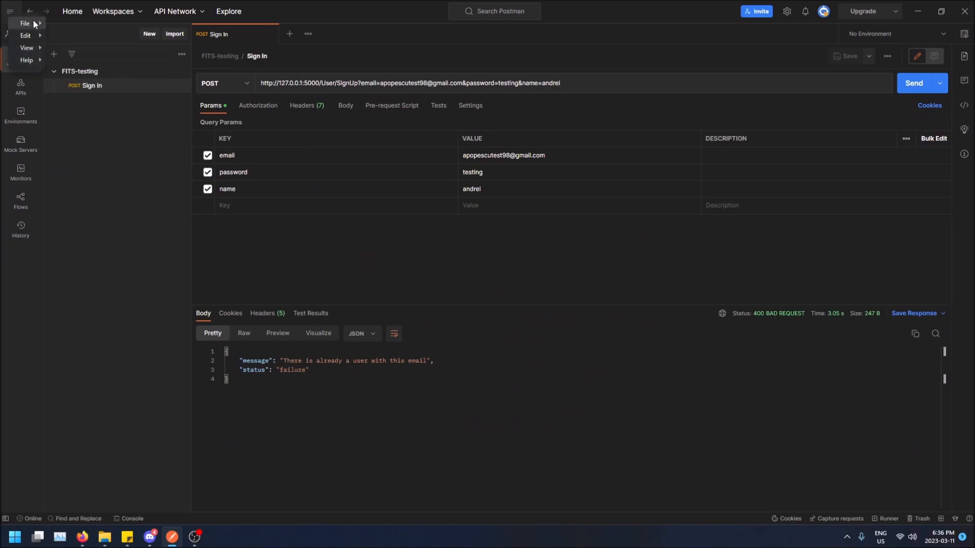
pyautogui.click(174, 34)
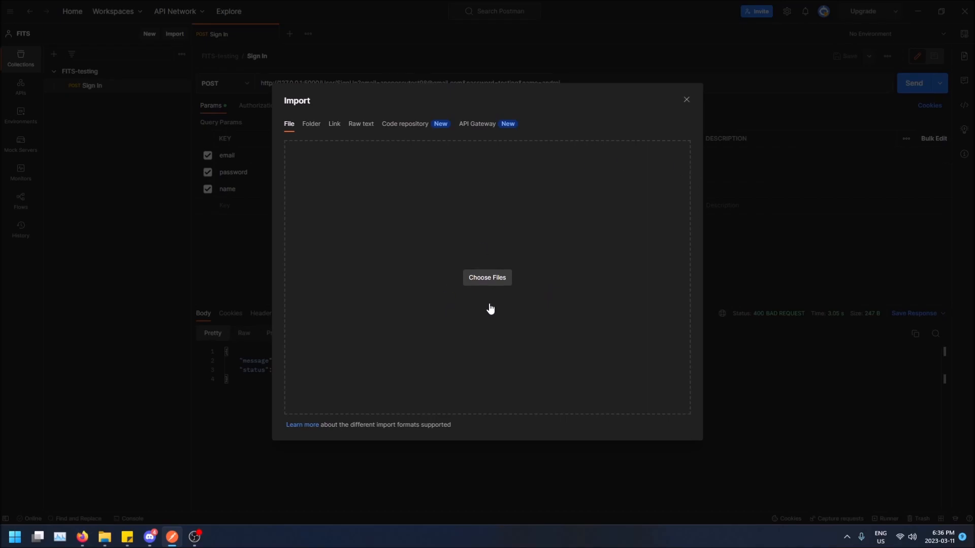
pyautogui.click(487, 277)
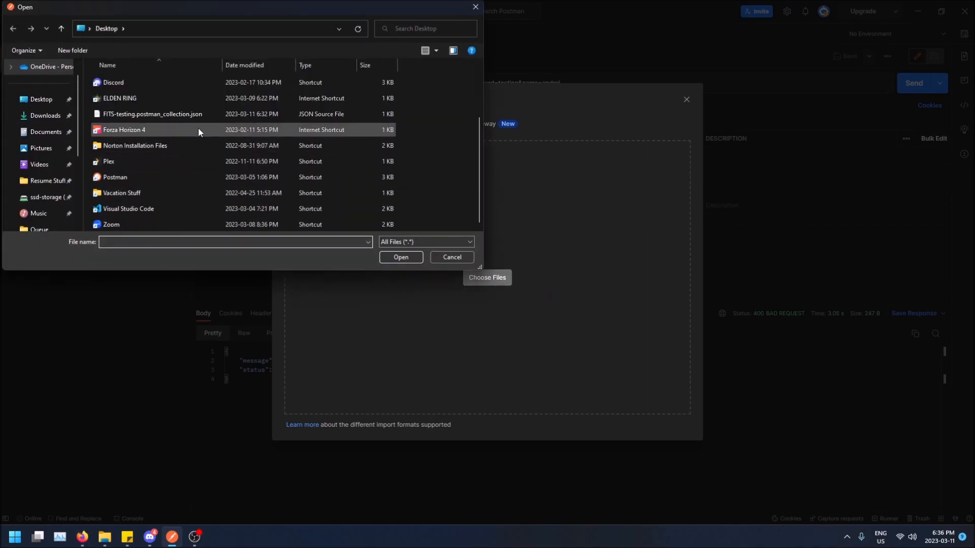
pyautogui.click(152, 114)
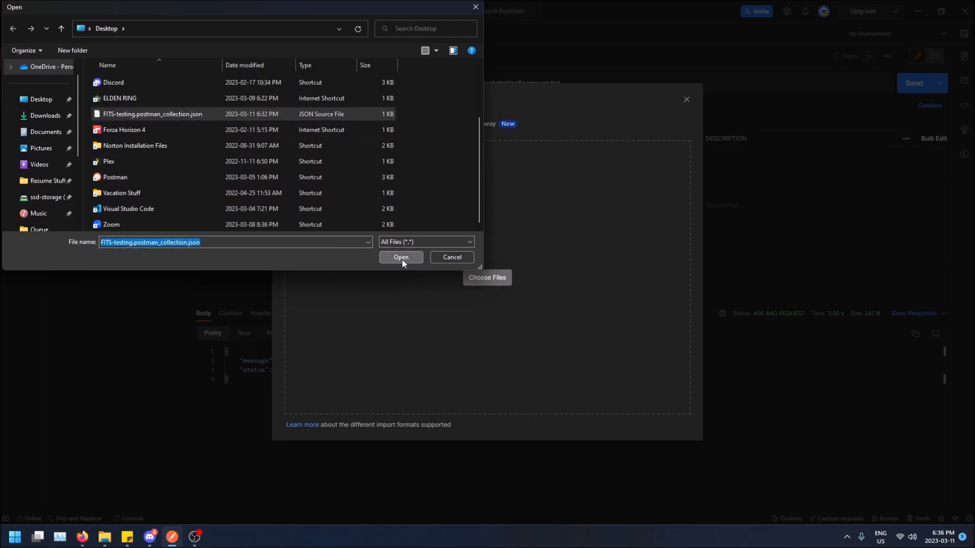
pyautogui.click(401, 257)
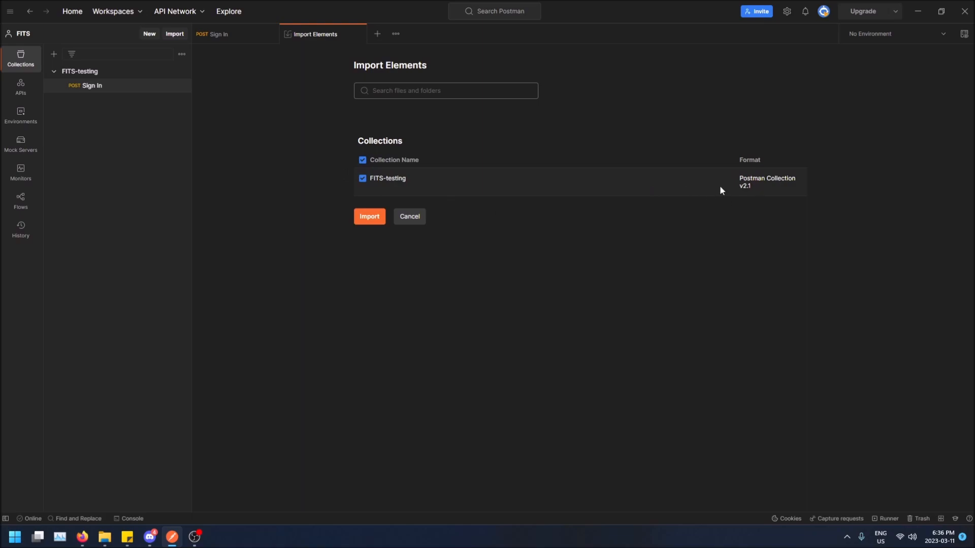
pyautogui.moveTo(680, 201)
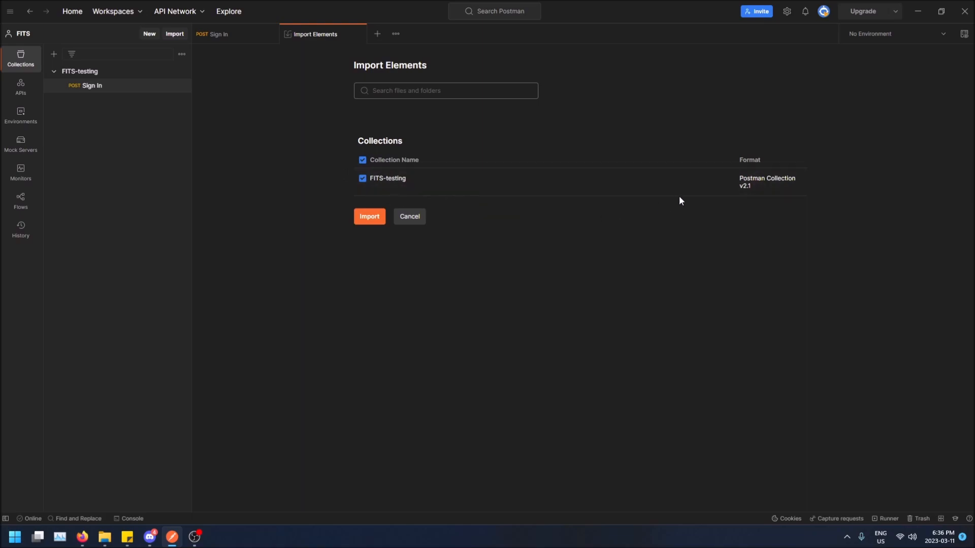
# - Import the collection as 'FITS-testing Copy' and open its Sign In request
pyautogui.click(369, 216)
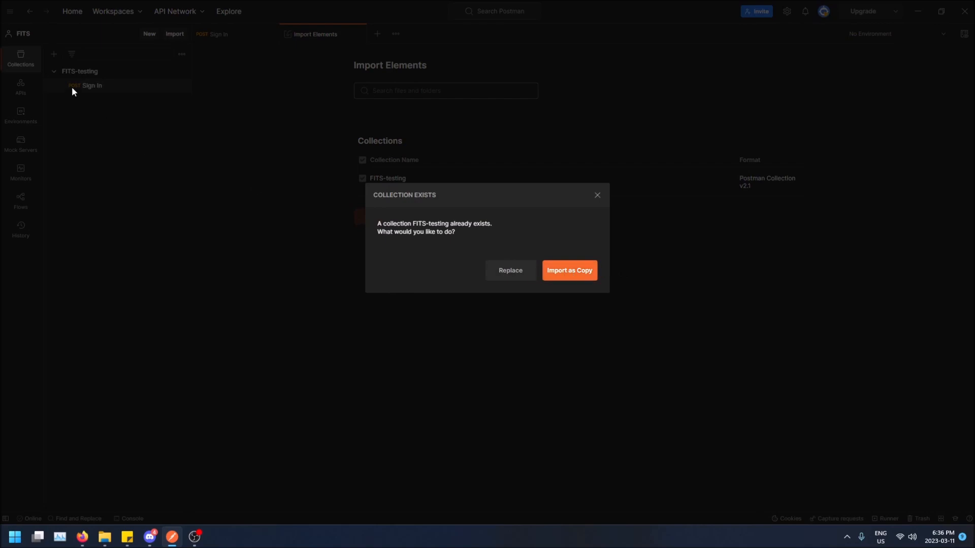
pyautogui.click(568, 269)
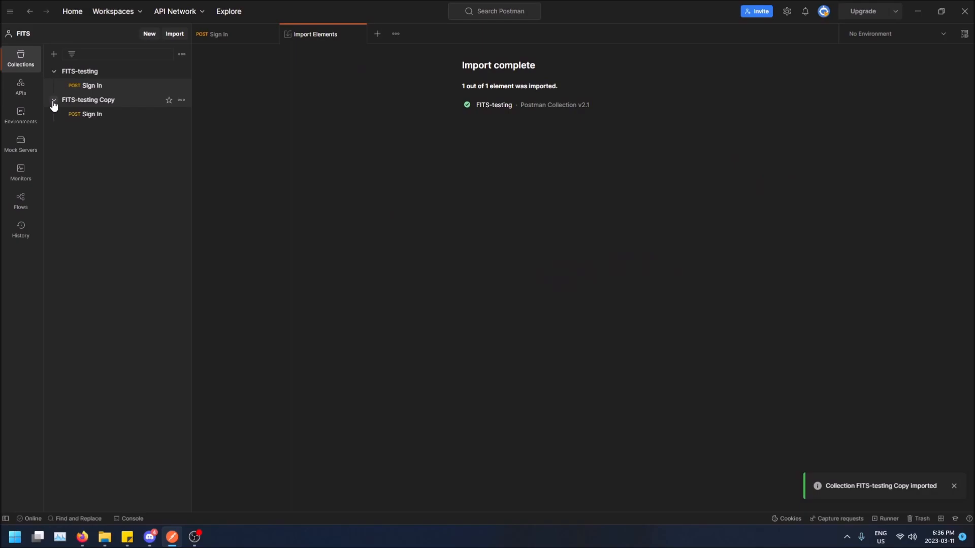
pyautogui.click(92, 114)
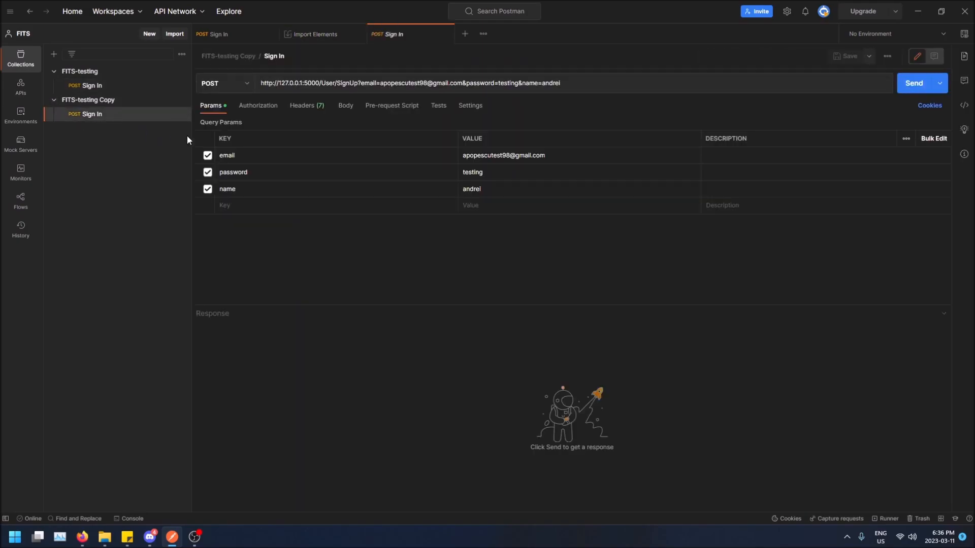